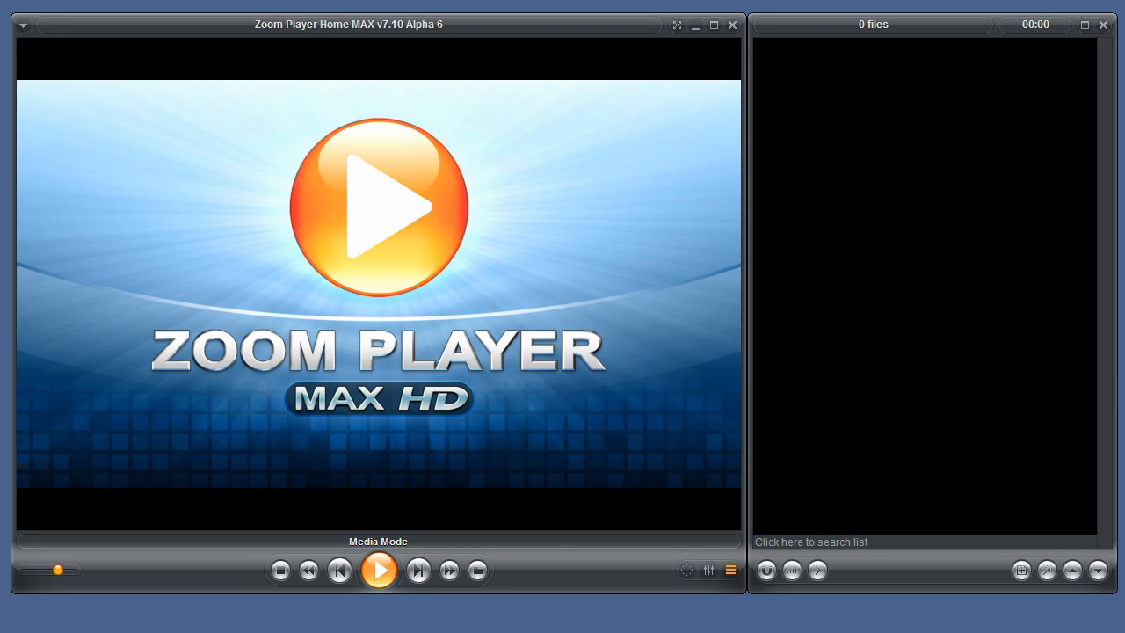
mouse_move(799, 133)
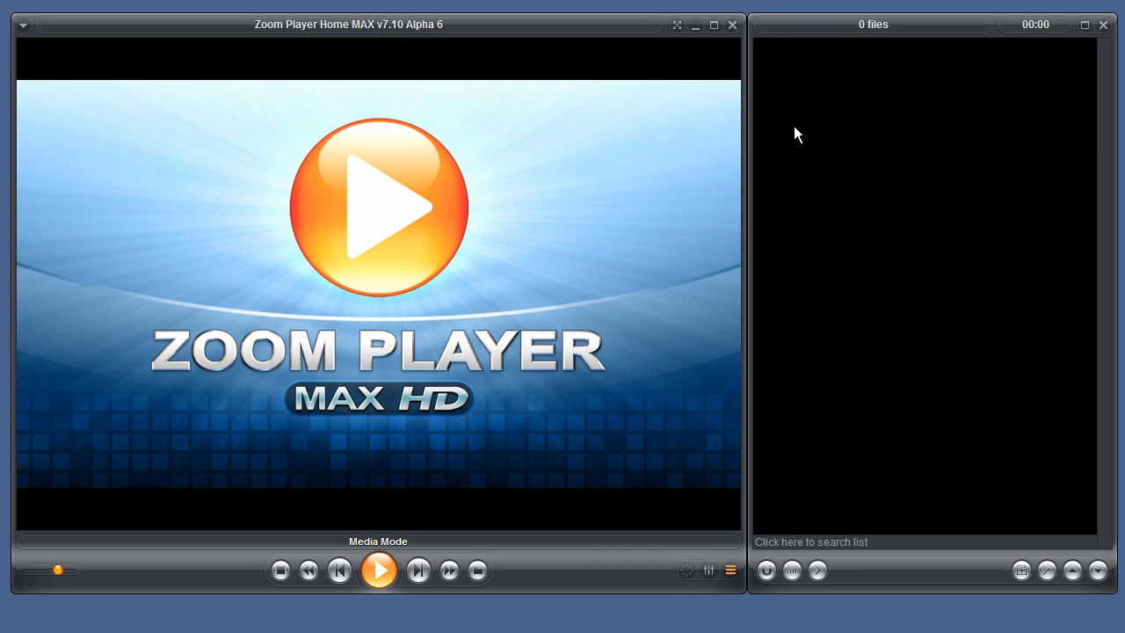
mouse_move(872, 39)
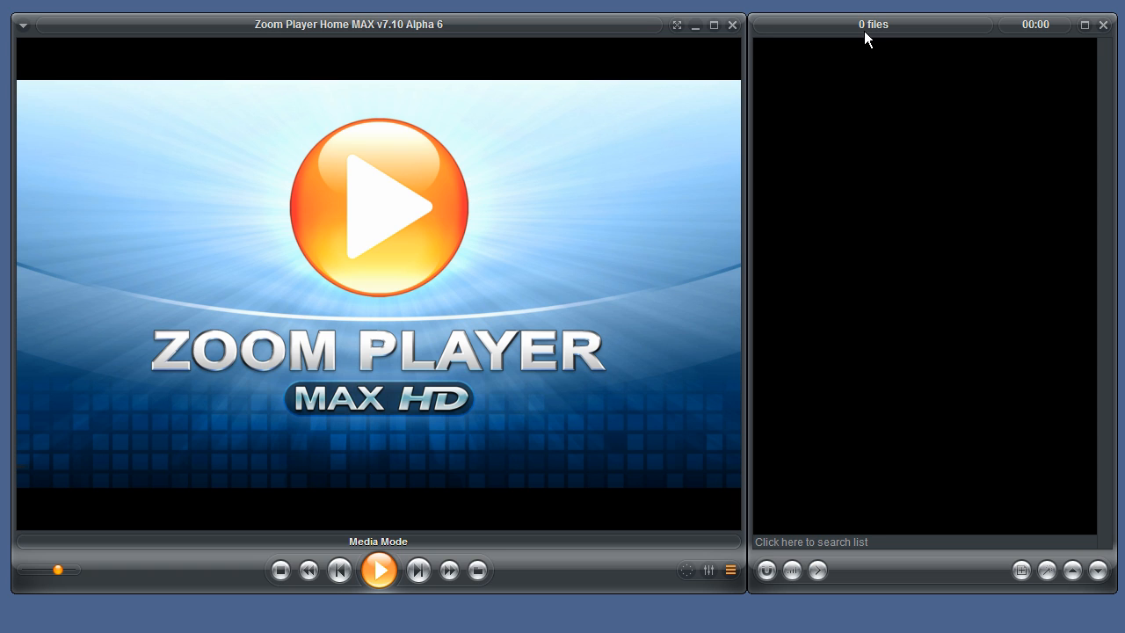
mouse_move(1041, 32)
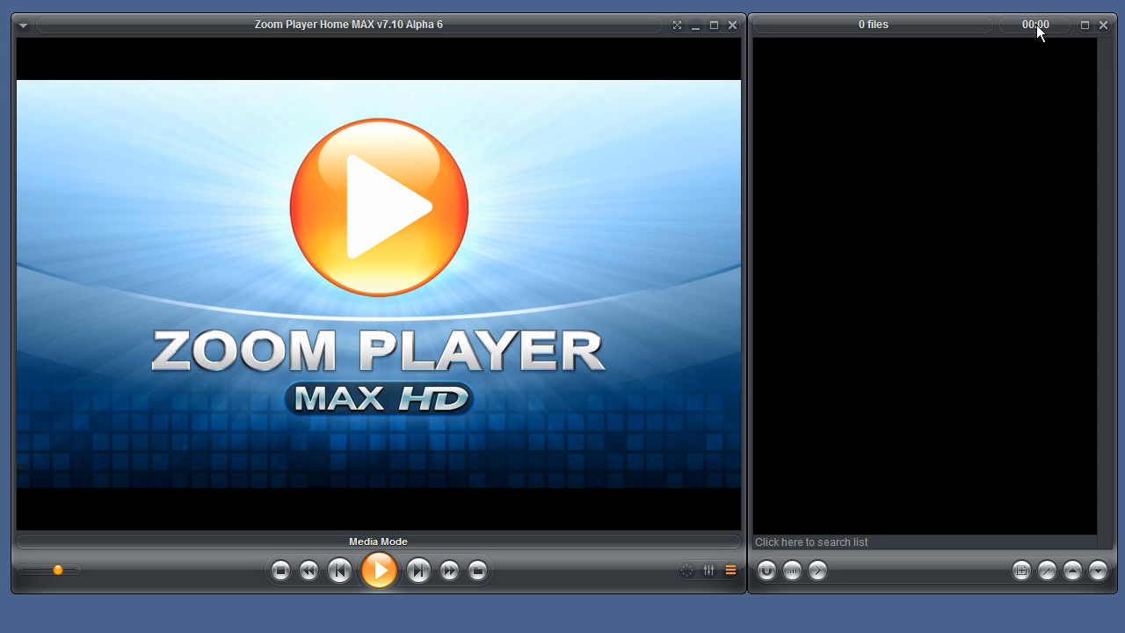
mouse_move(1034, 510)
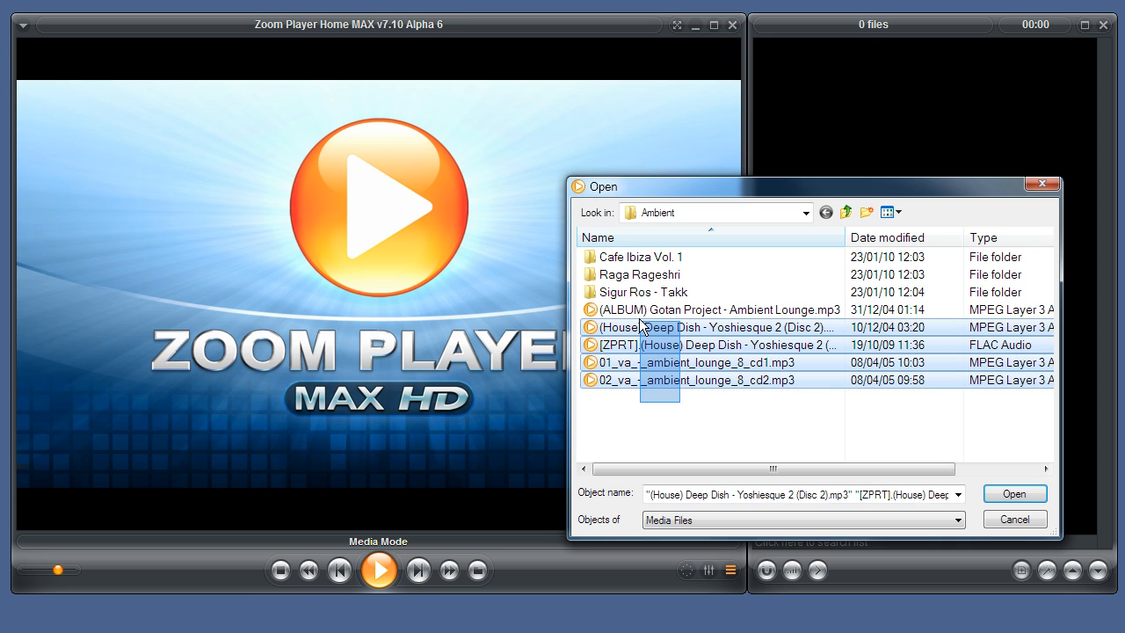
Load the five selected ambient and house files into the playlist.
click(1013, 492)
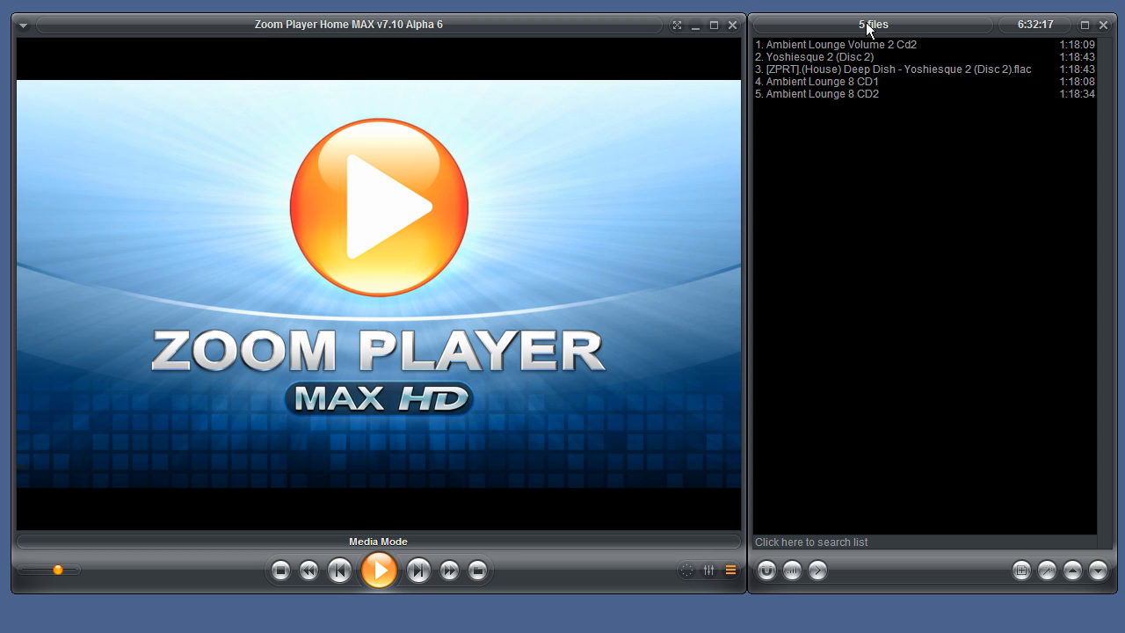
mouse_move(1037, 32)
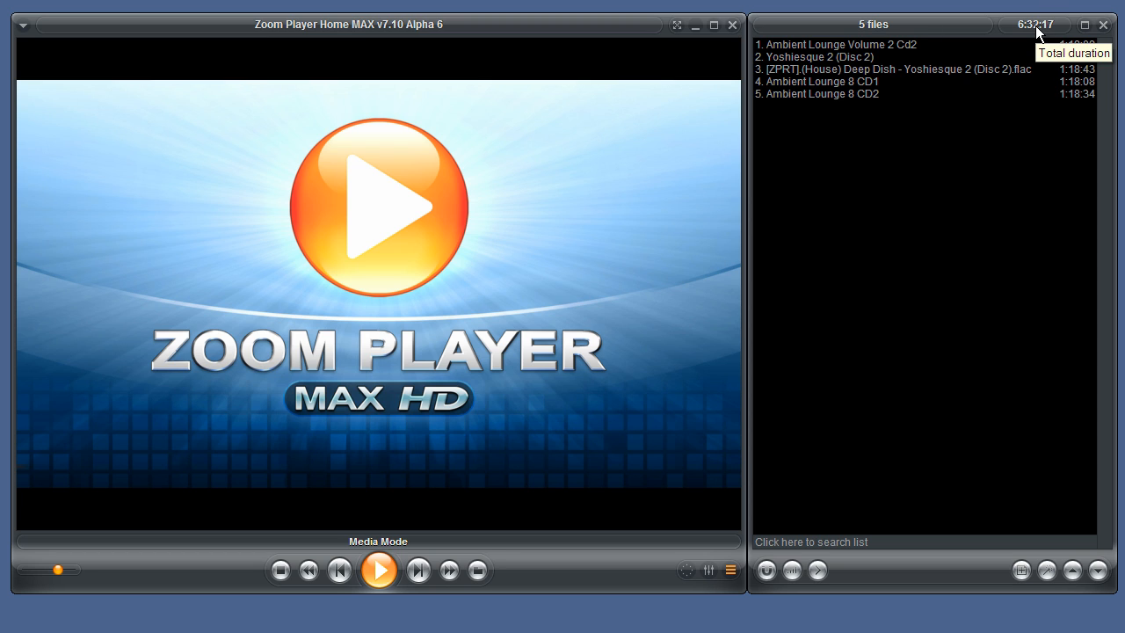
mouse_move(1023, 128)
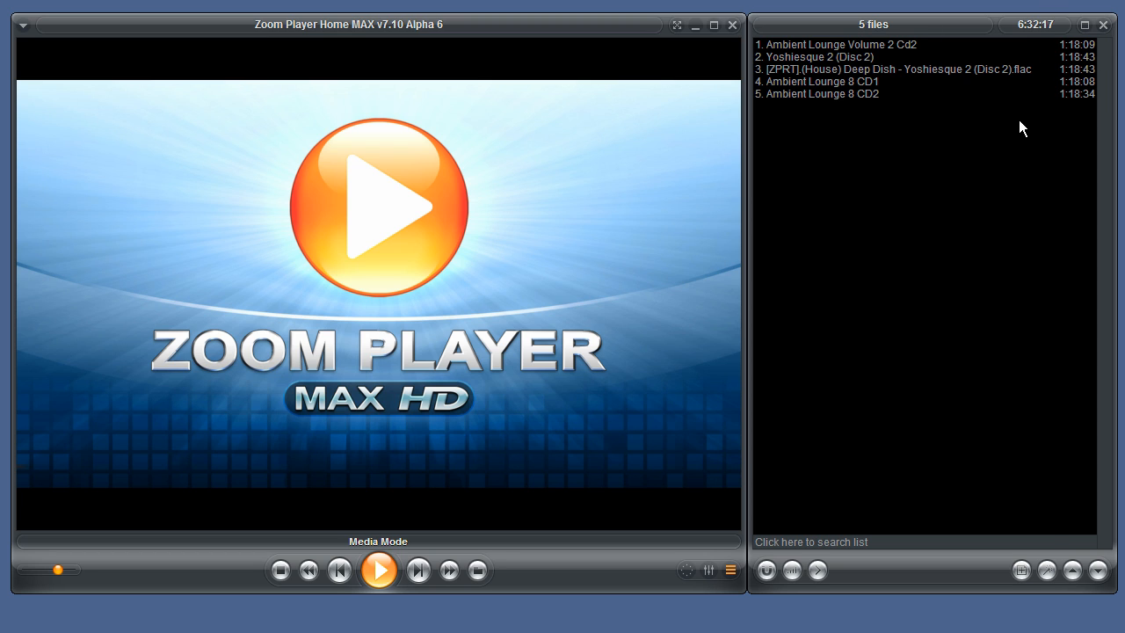
mouse_move(860, 78)
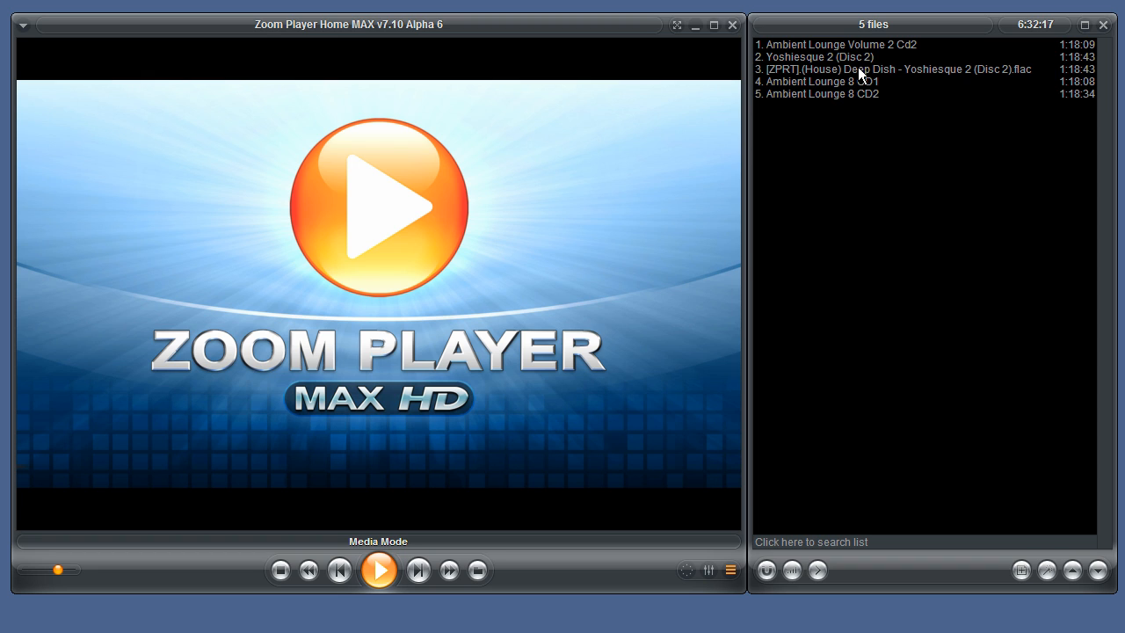
Select the Deep Dish Yoshiesque FLAC track so it can be moved to fourth place.
click(879, 69)
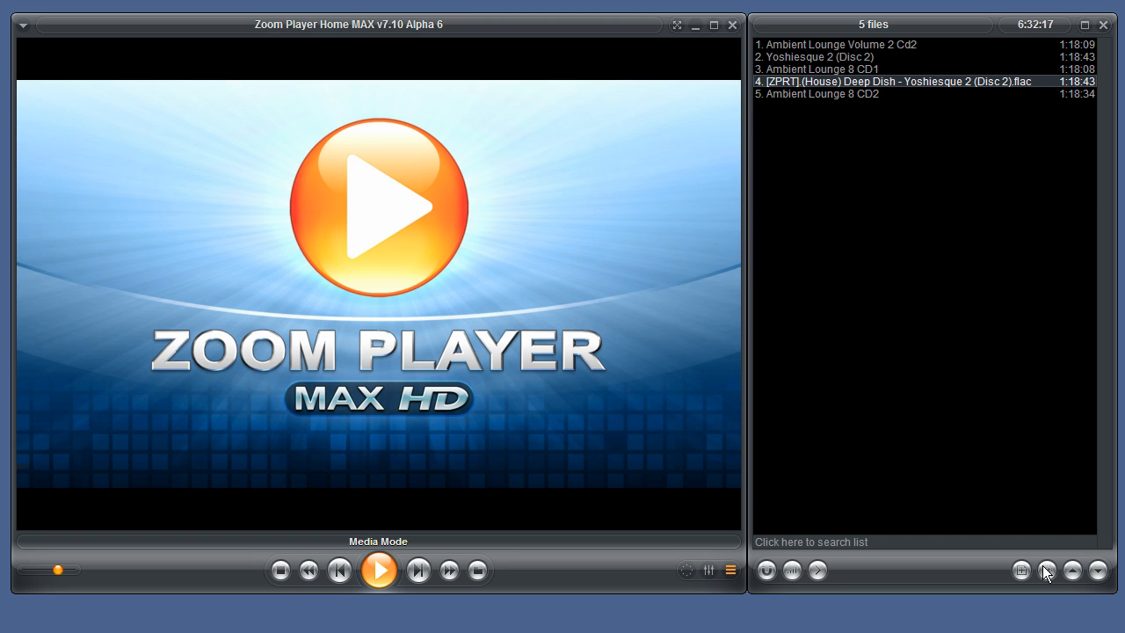
mouse_move(1046, 570)
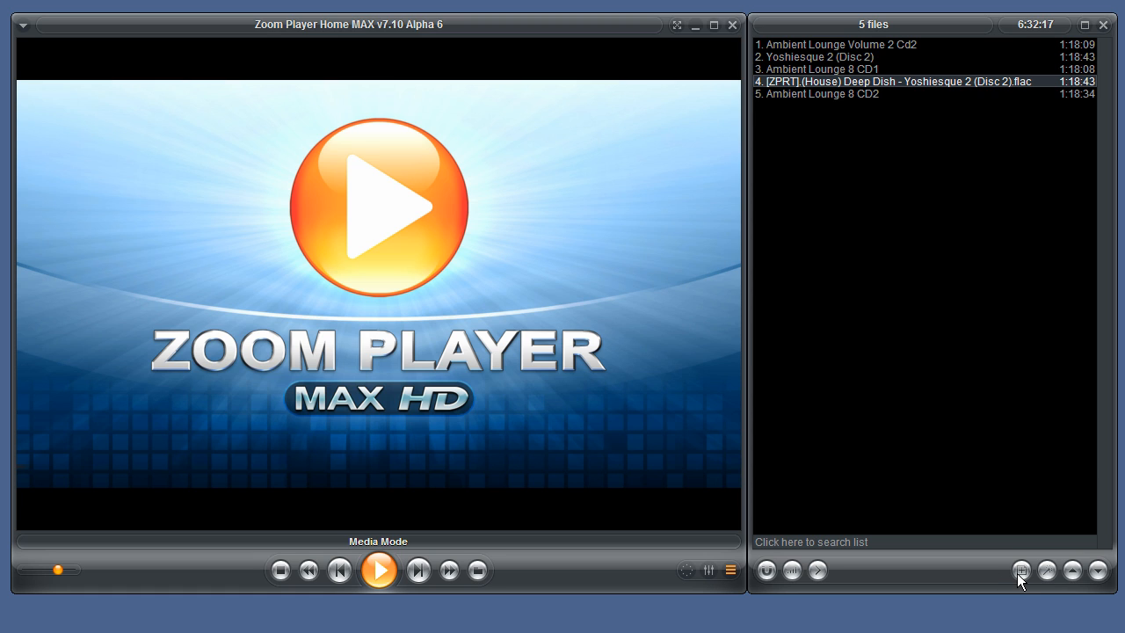
mouse_move(1020, 569)
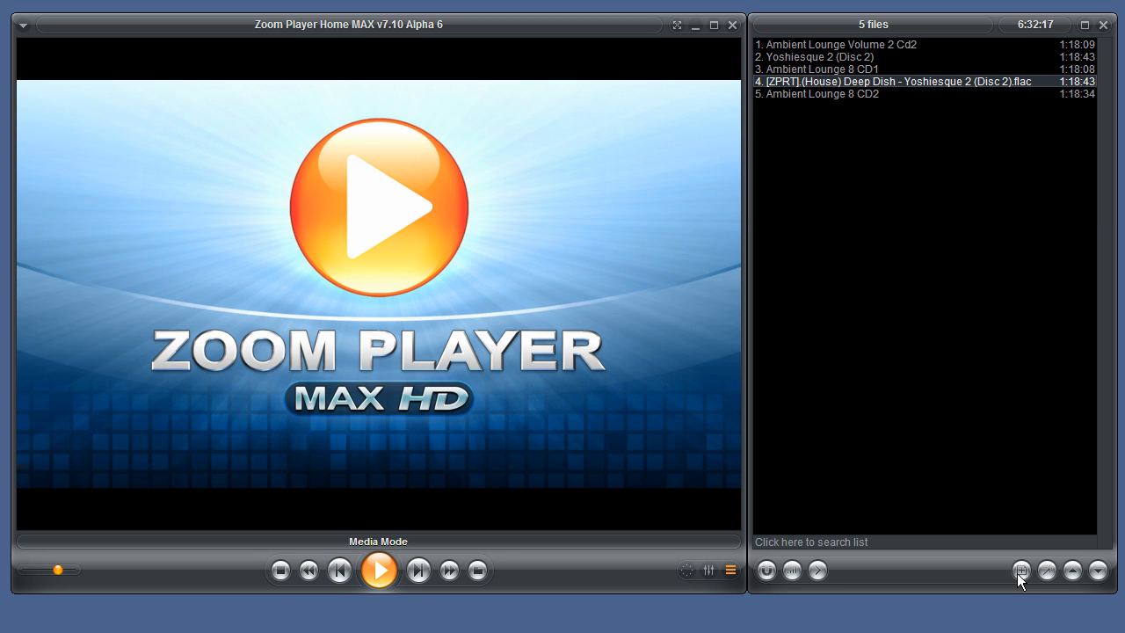
mouse_move(791, 578)
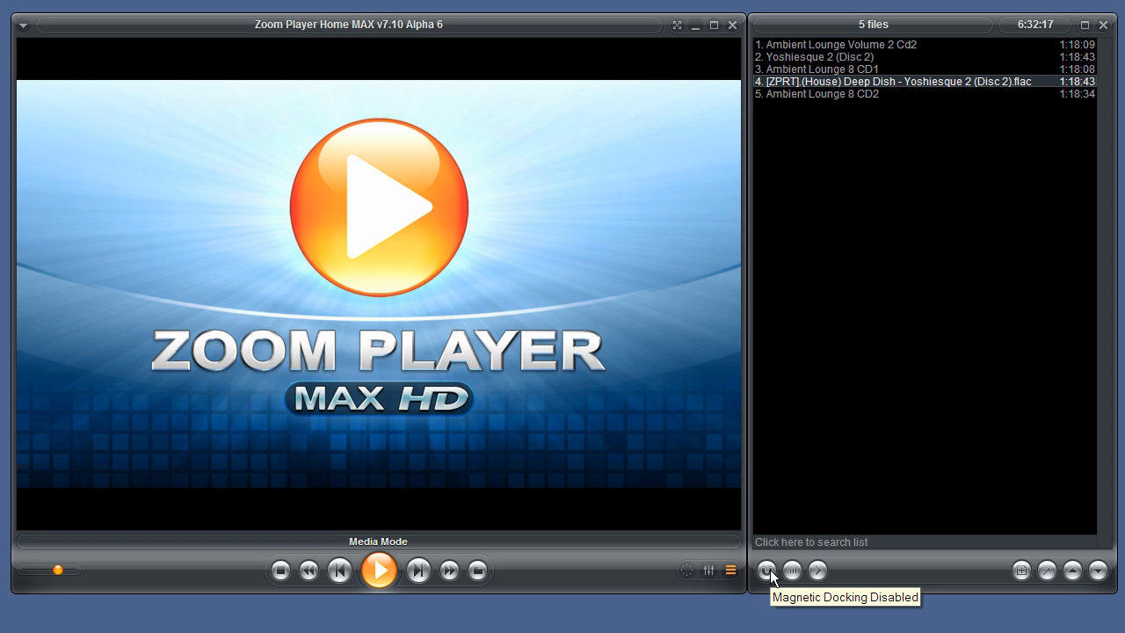
Switch on Magnetic Docking so the playlist snaps to the player window.
click(767, 570)
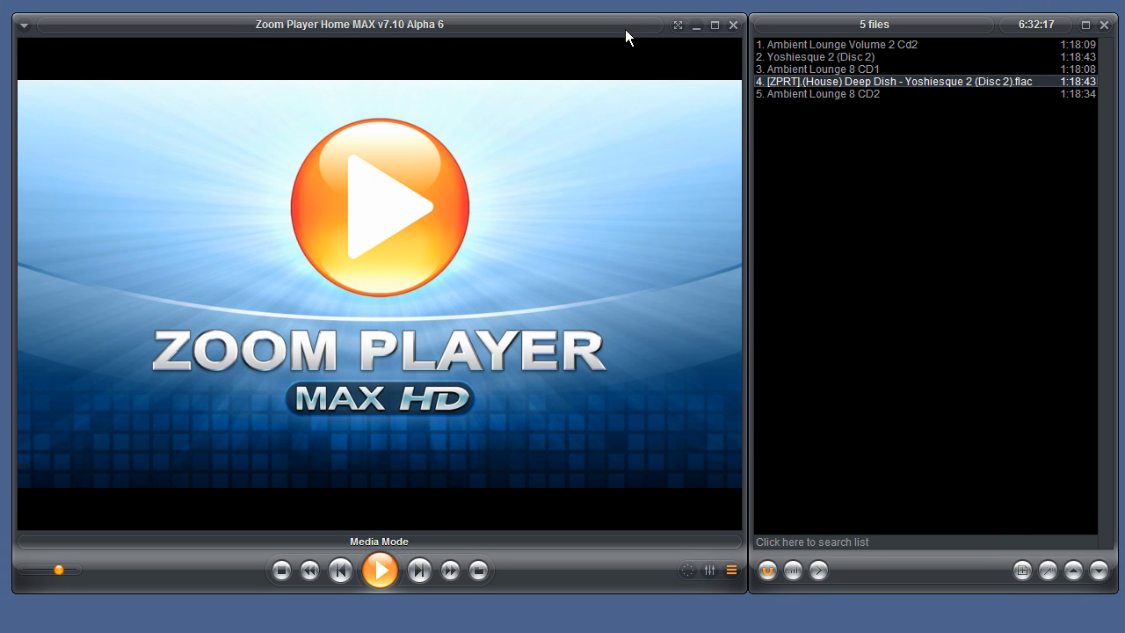
mouse_move(770, 574)
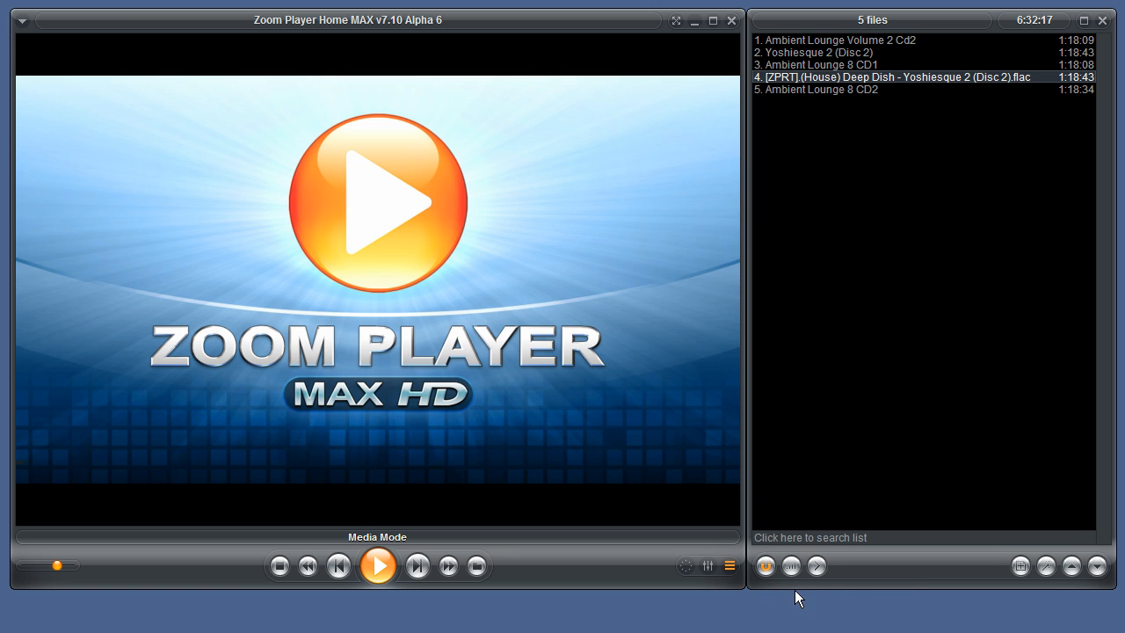
mouse_move(815, 566)
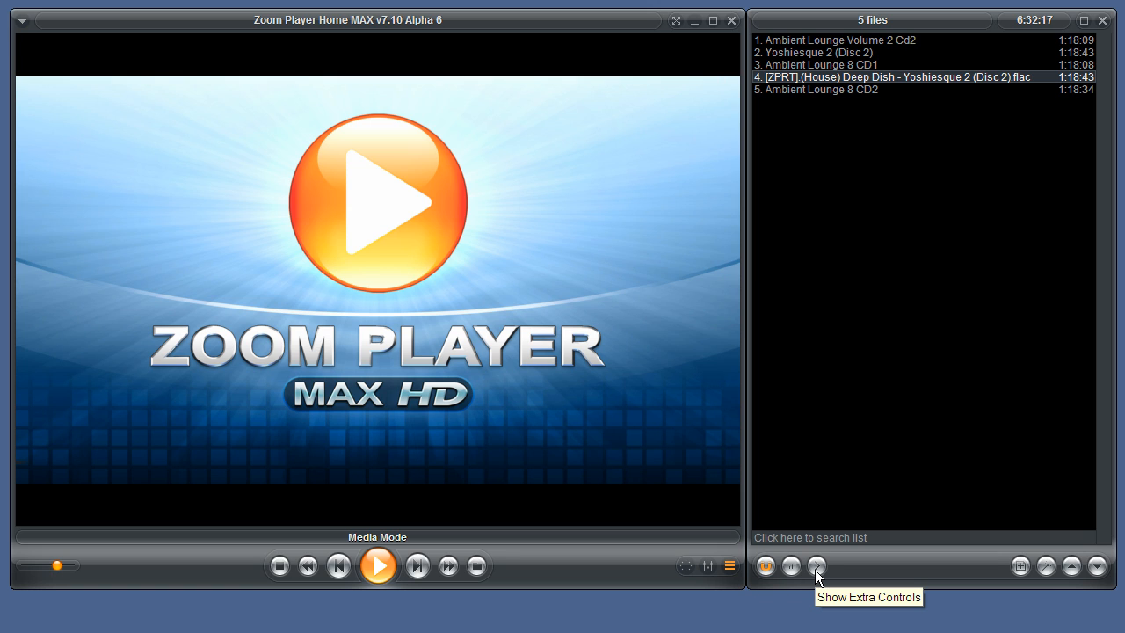
Toggle the extra playlist controls on, off and on again, leaving them shown.
click(815, 566)
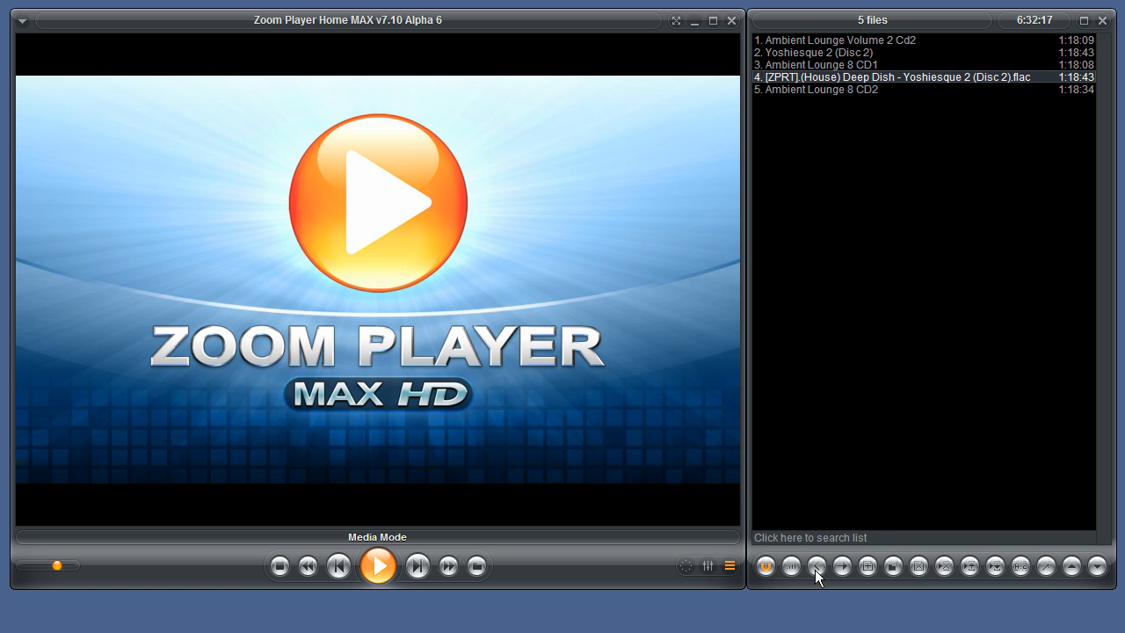
mouse_move(816, 566)
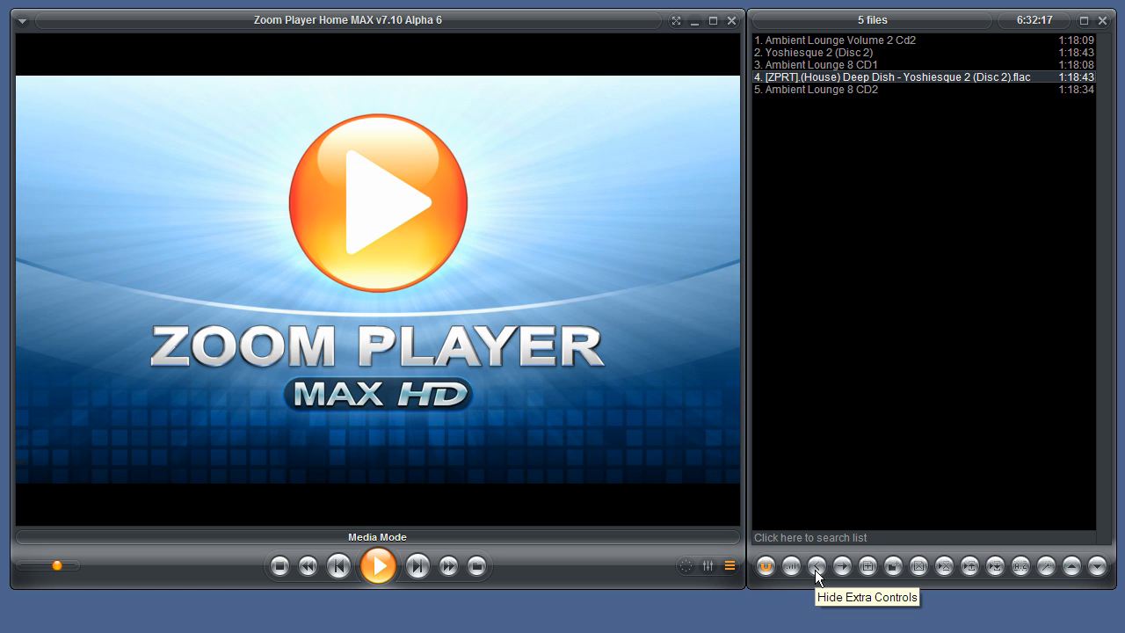
click(816, 567)
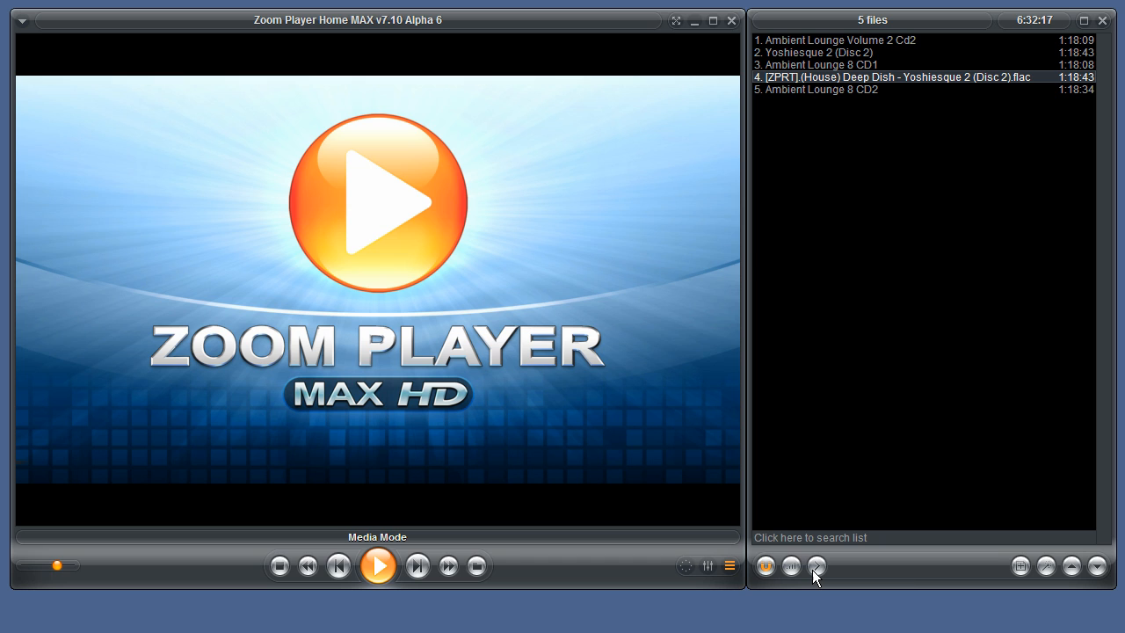
click(816, 566)
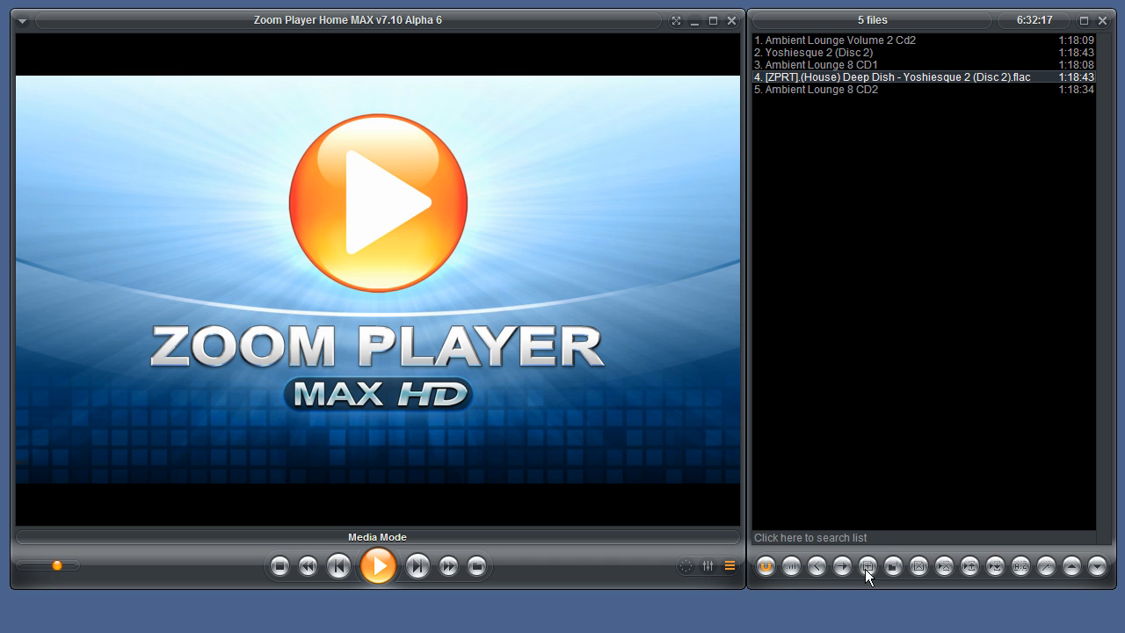
mouse_move(840, 566)
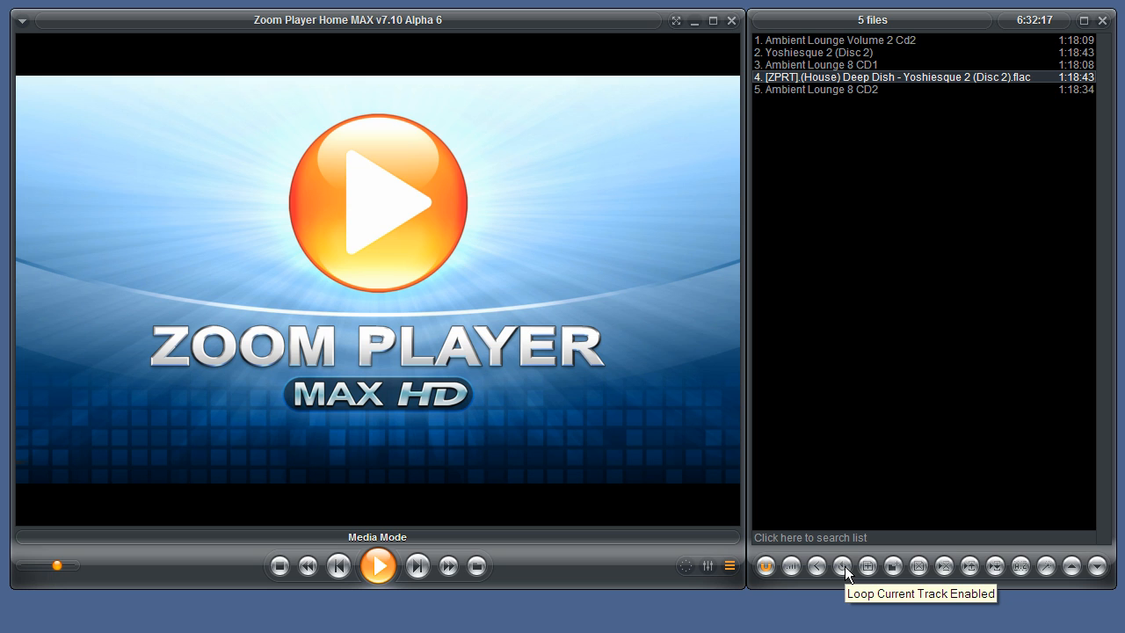
Enable Loop Current Track from the extra controls row.
click(840, 566)
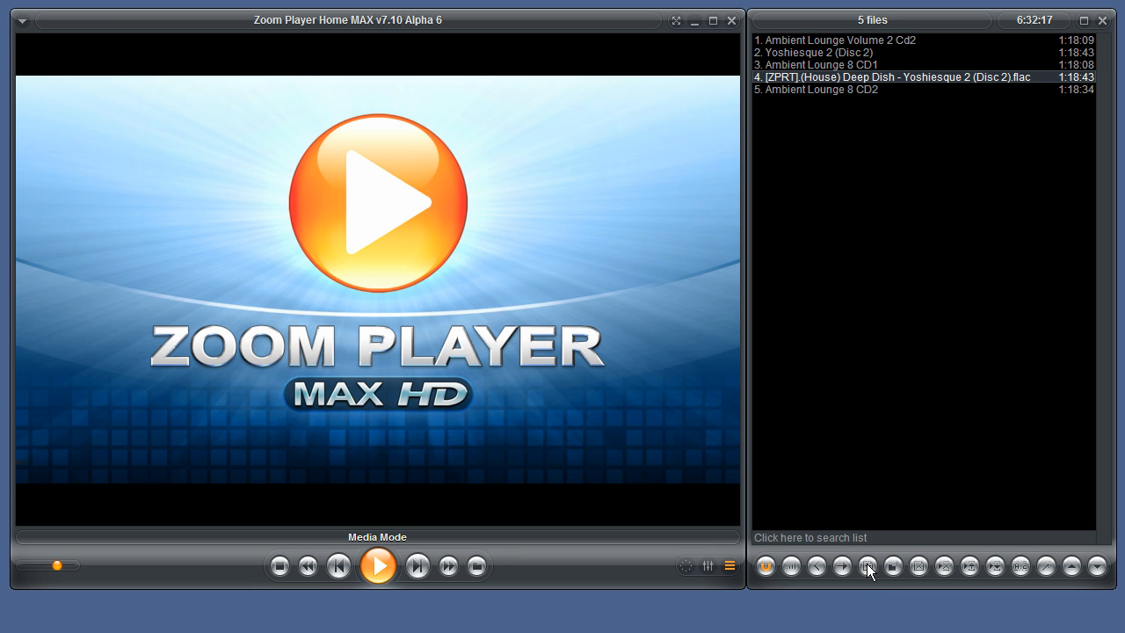
mouse_move(899, 579)
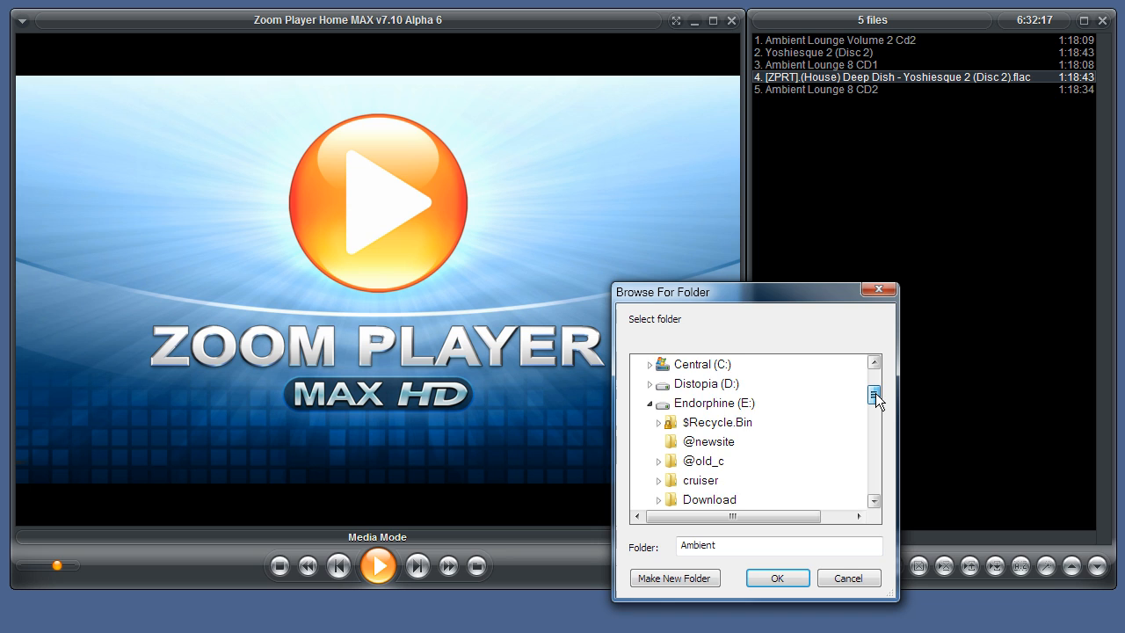
click(876, 403)
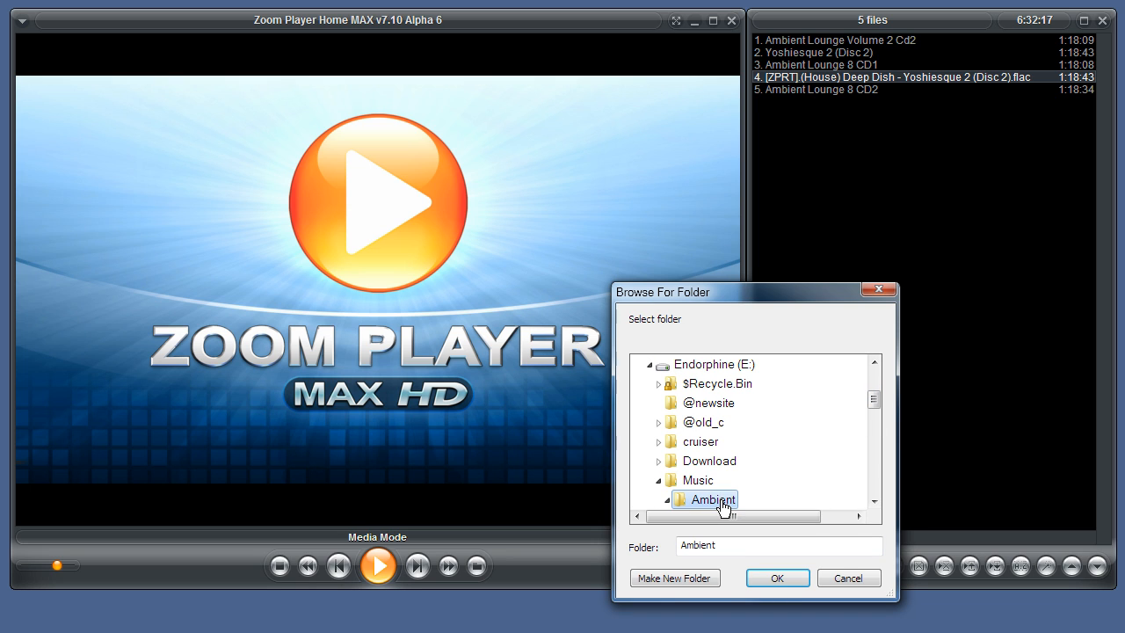
click(778, 576)
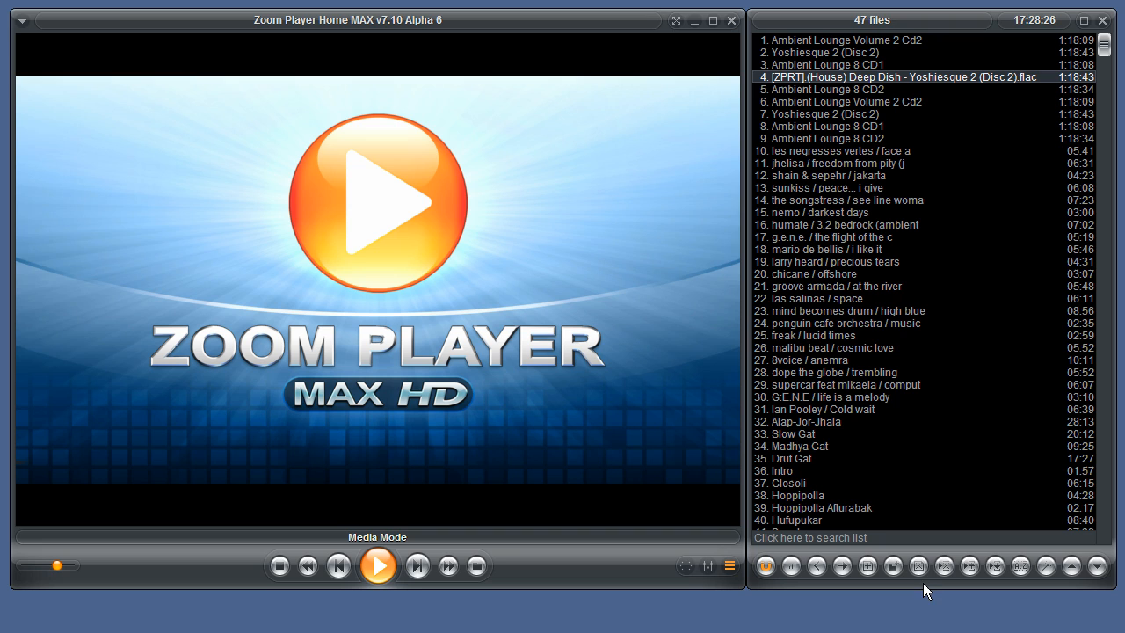
mouse_move(917, 566)
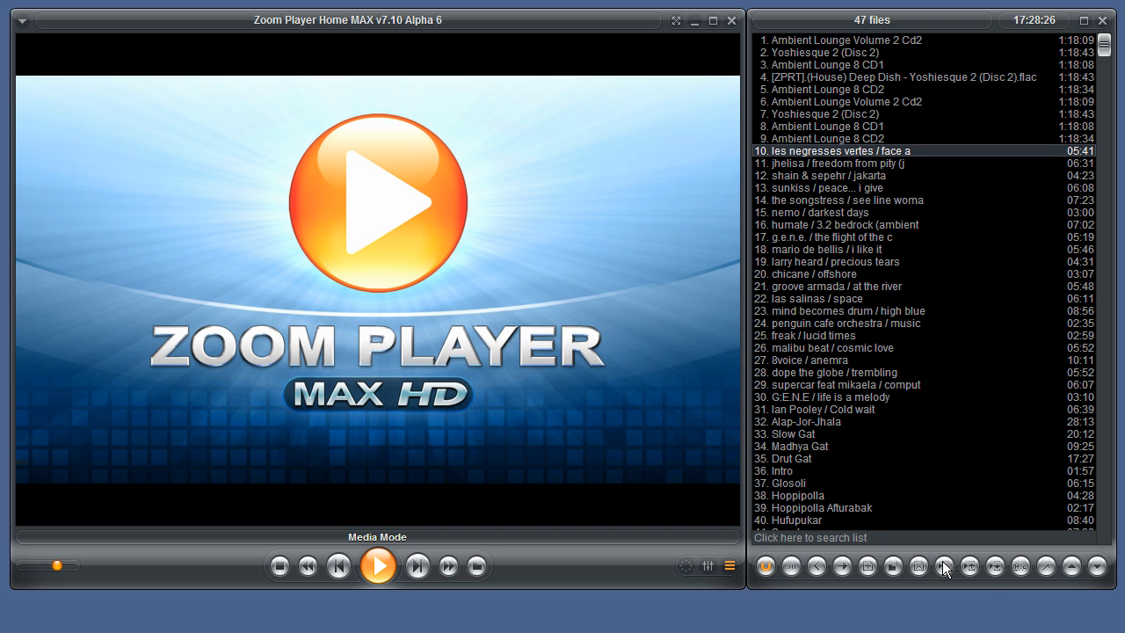
Remove les negresses vertes, then the sunkiss, groove armada and freak / lucid times tracks, leaving 35 files.
click(920, 566)
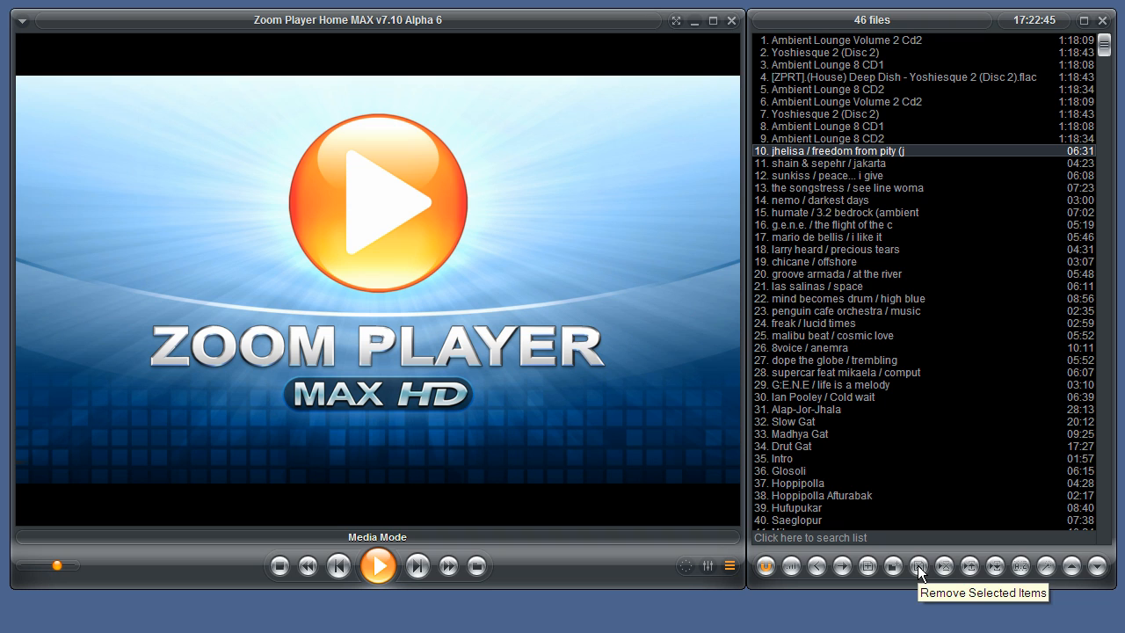
mouse_move(876, 182)
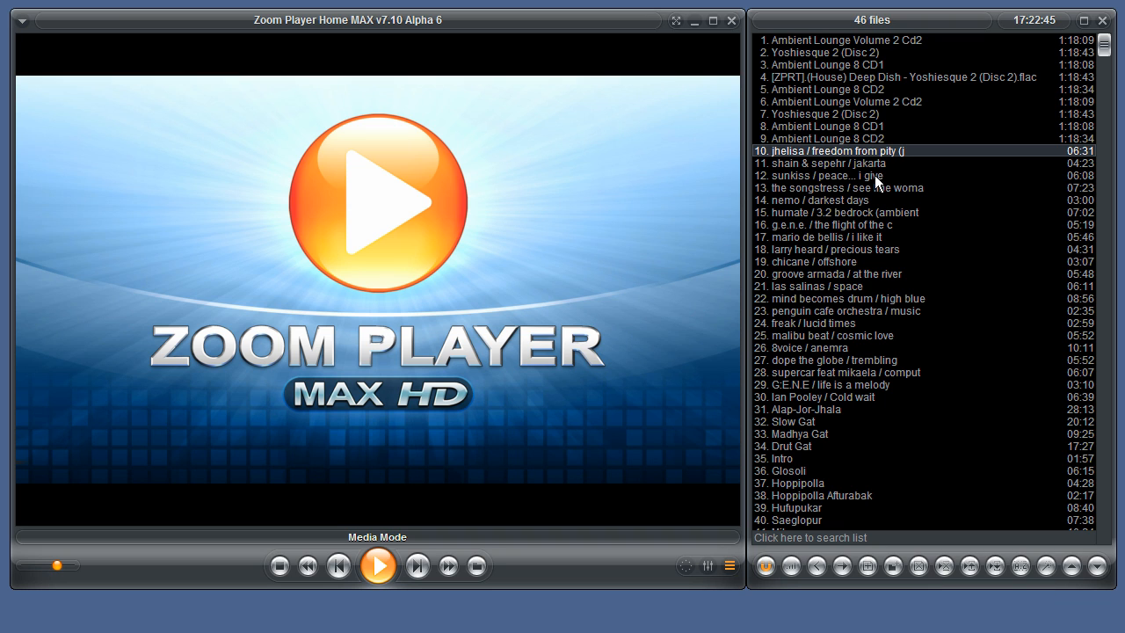
click(835, 176)
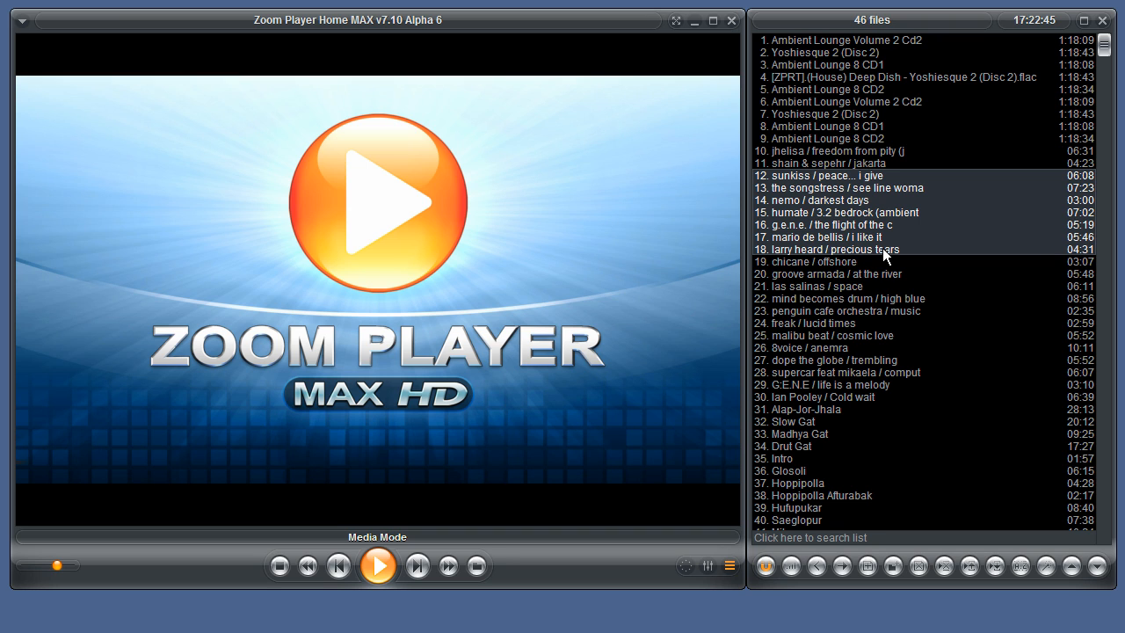
mouse_move(879, 284)
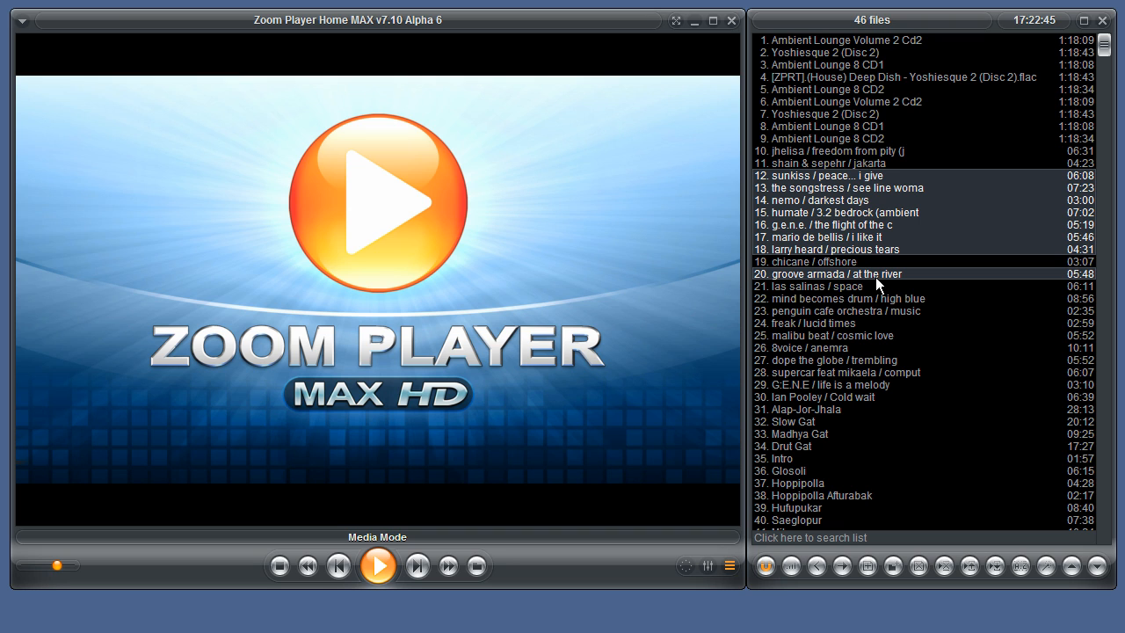
click(826, 324)
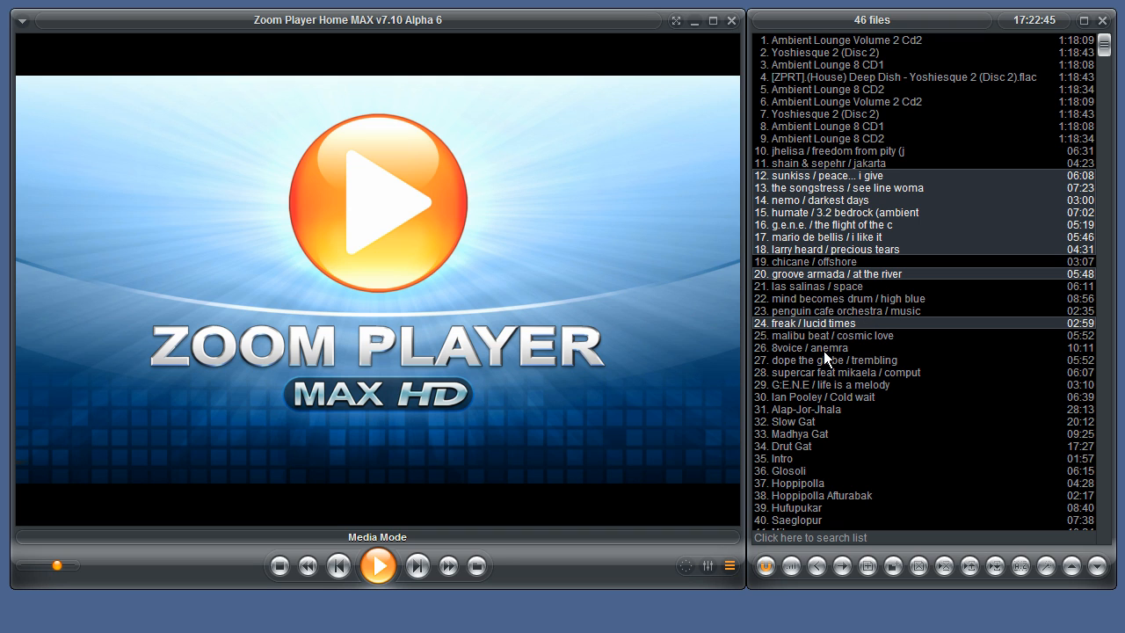
click(830, 360)
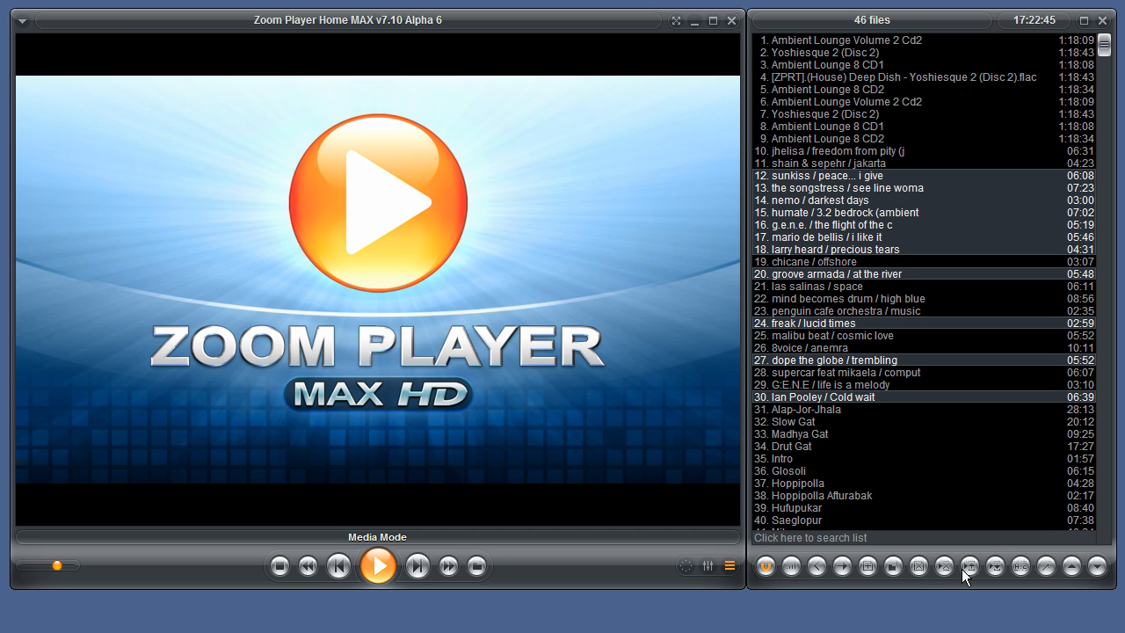
mouse_move(920, 579)
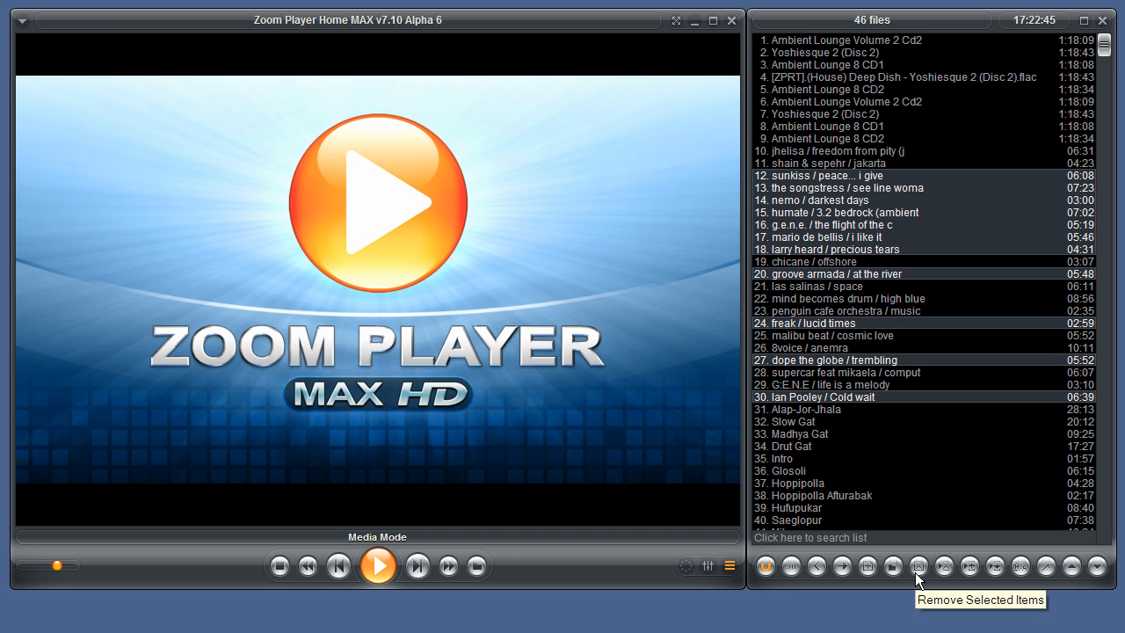
click(918, 566)
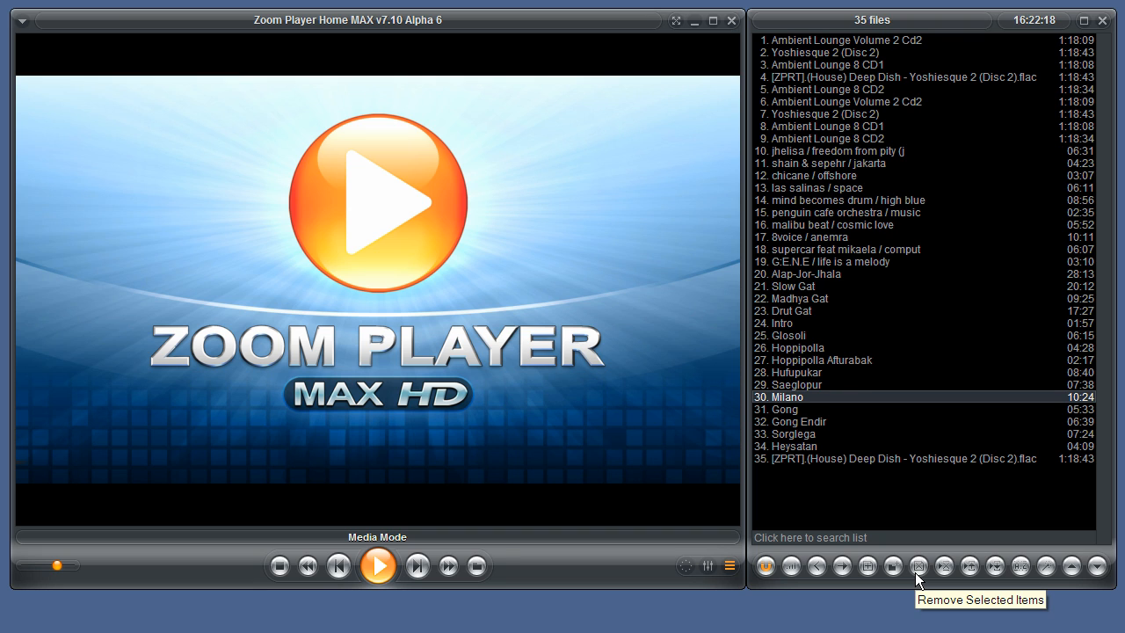
mouse_move(946, 570)
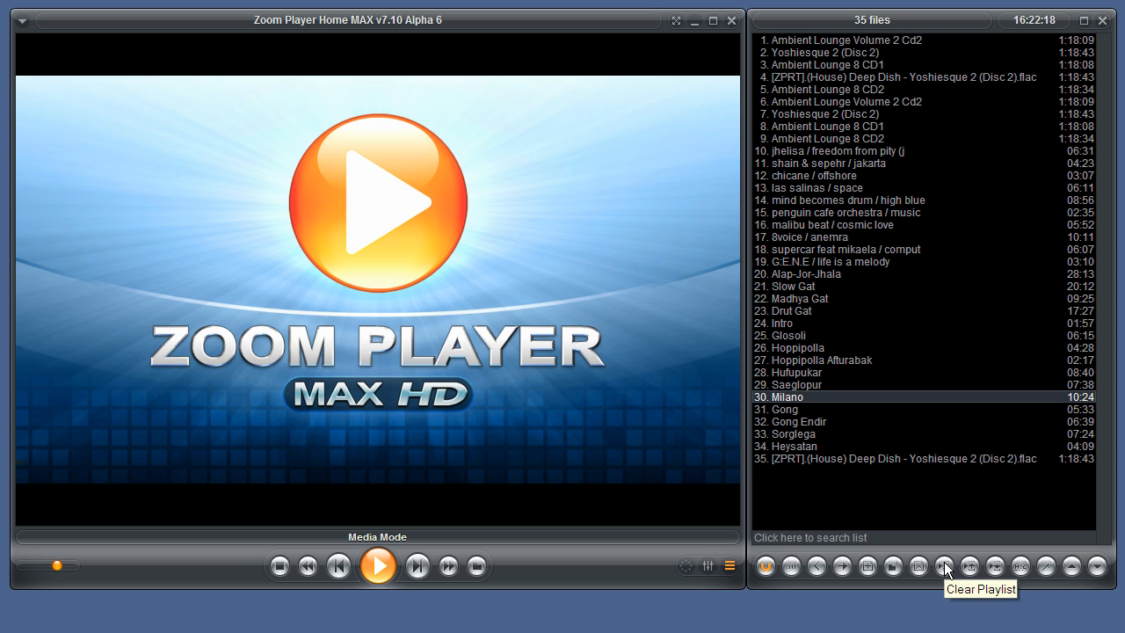
mouse_move(948, 570)
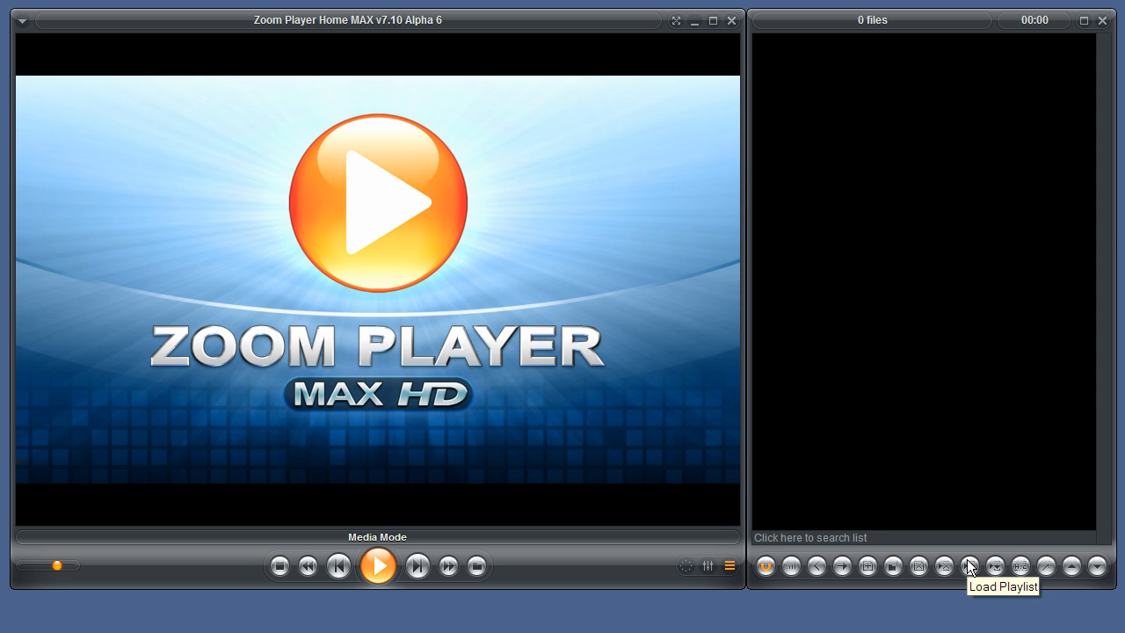
mouse_move(998, 570)
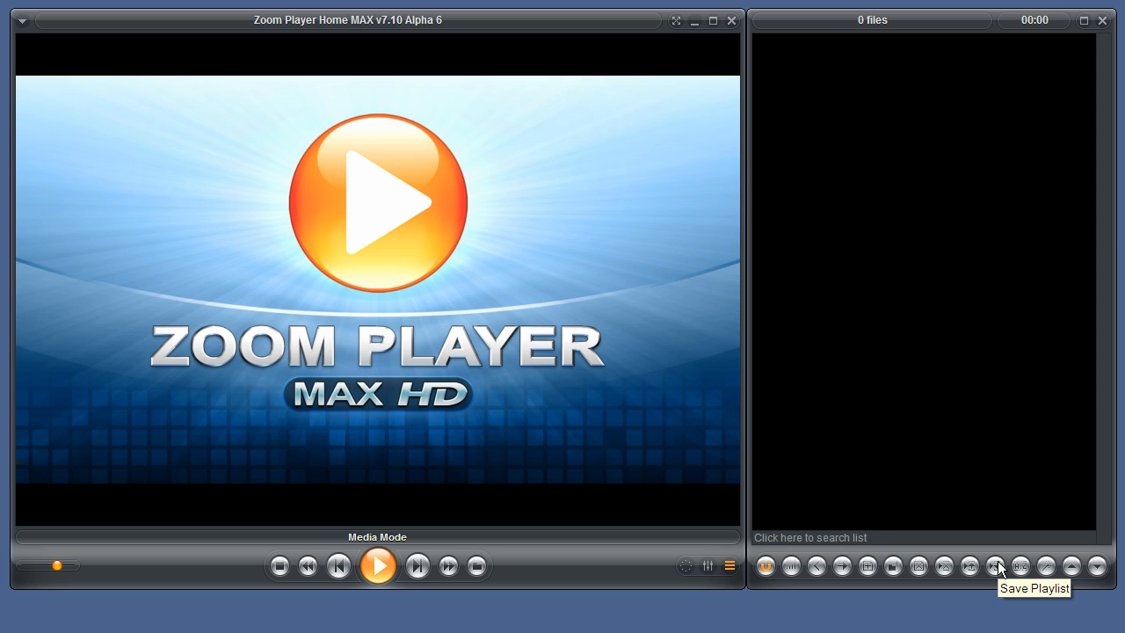
mouse_move(1016, 569)
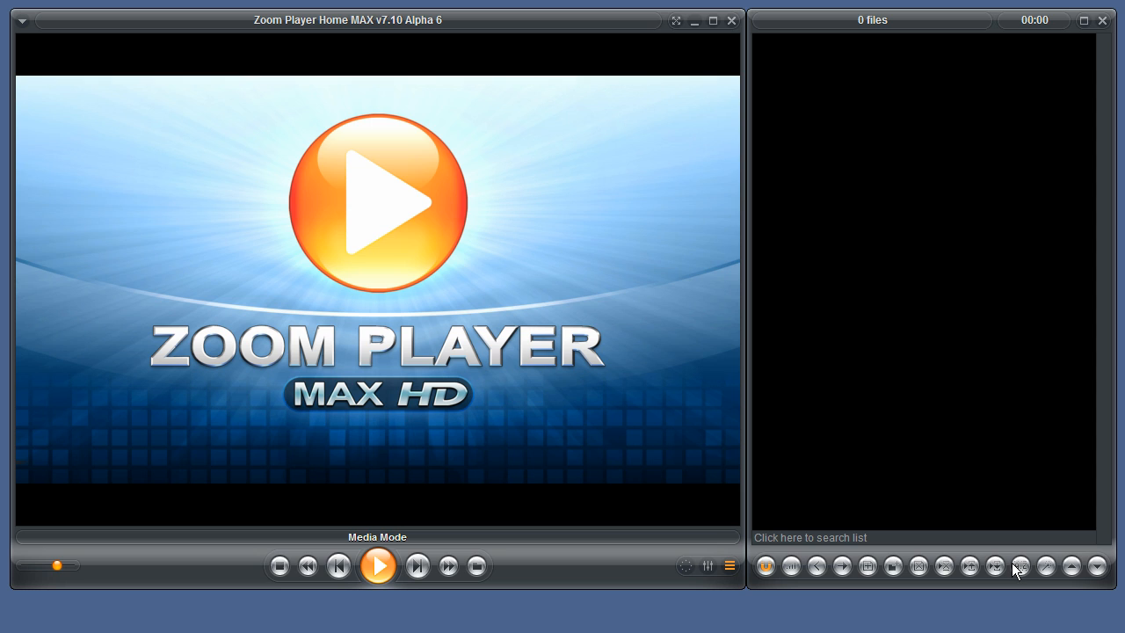
mouse_move(1020, 566)
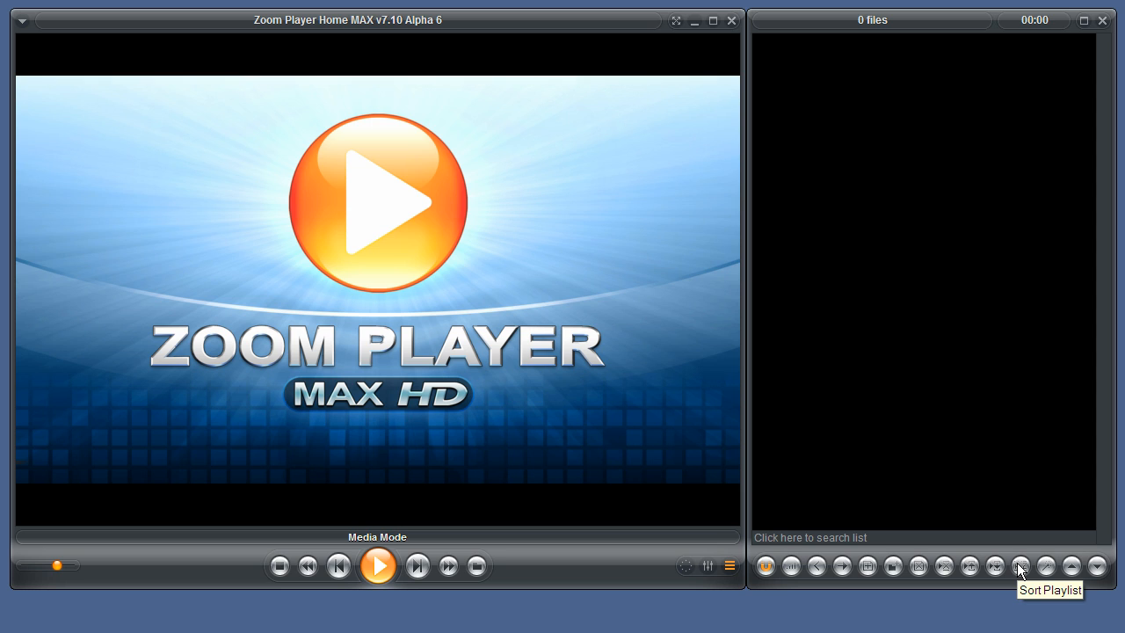
mouse_move(1020, 569)
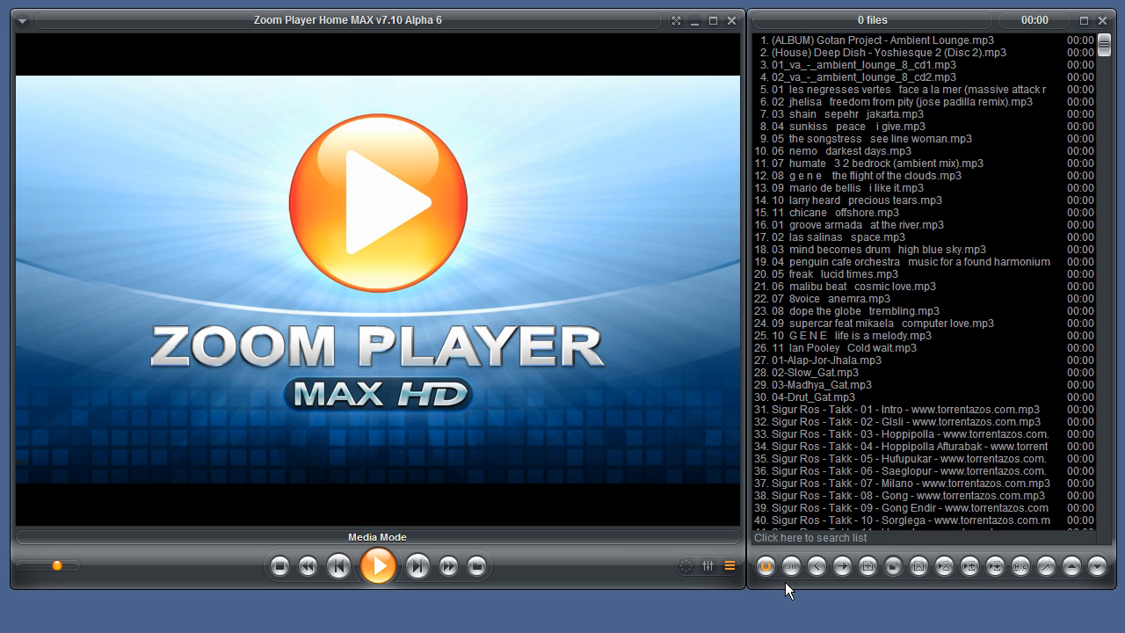
Bring up the Sort Playlist menu for the reloaded 42-file ambient playlist.
click(995, 566)
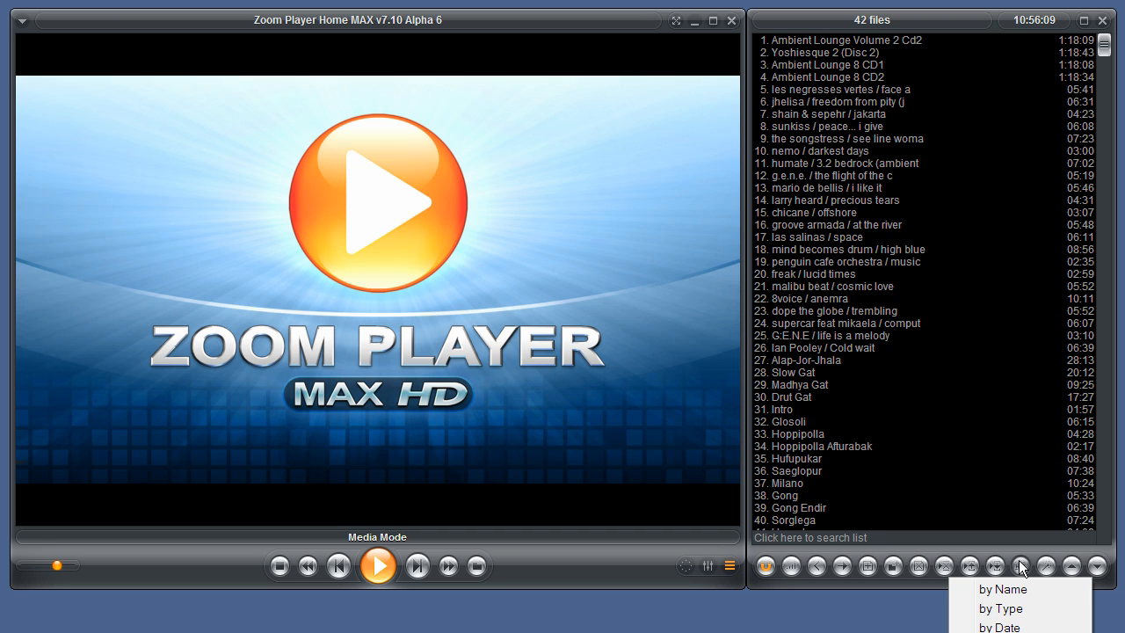
mouse_move(911, 591)
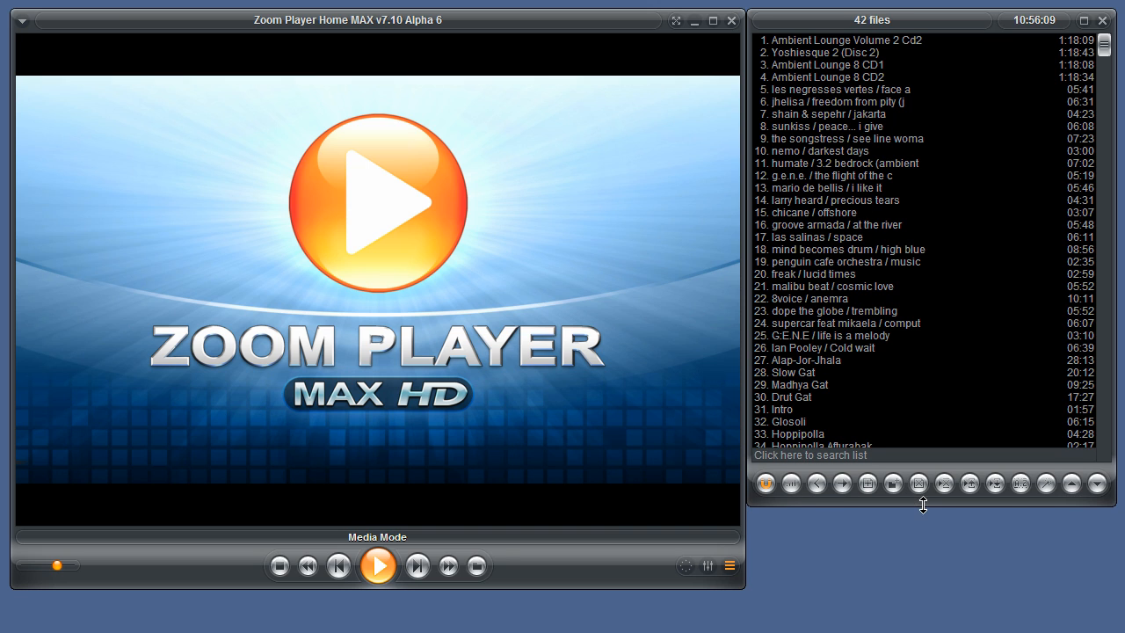
click(1020, 483)
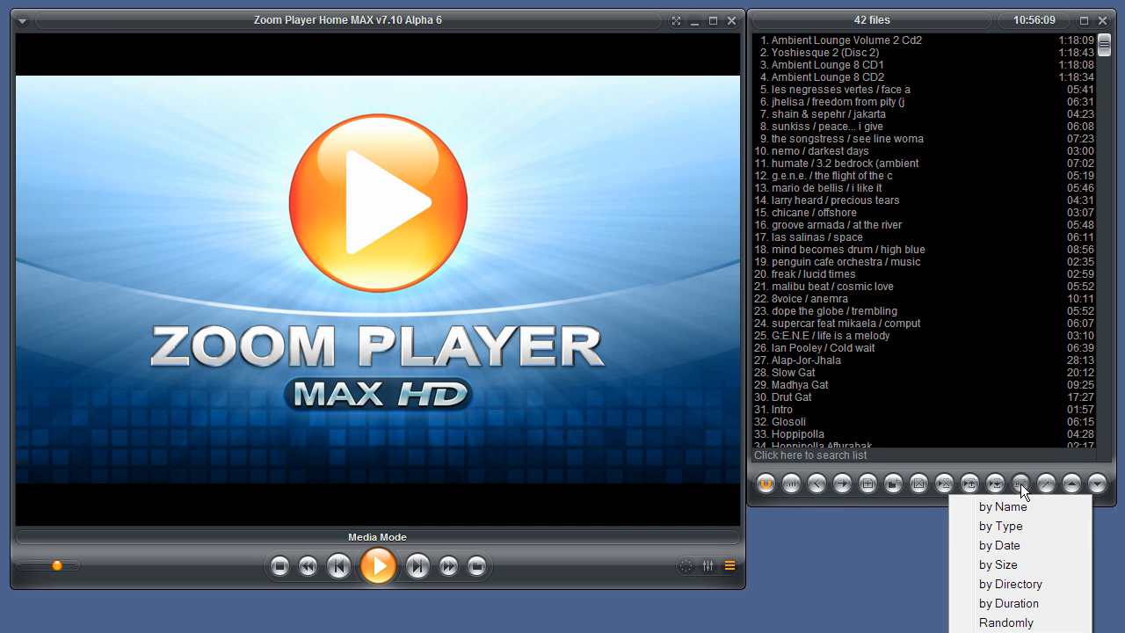
mouse_move(1002, 506)
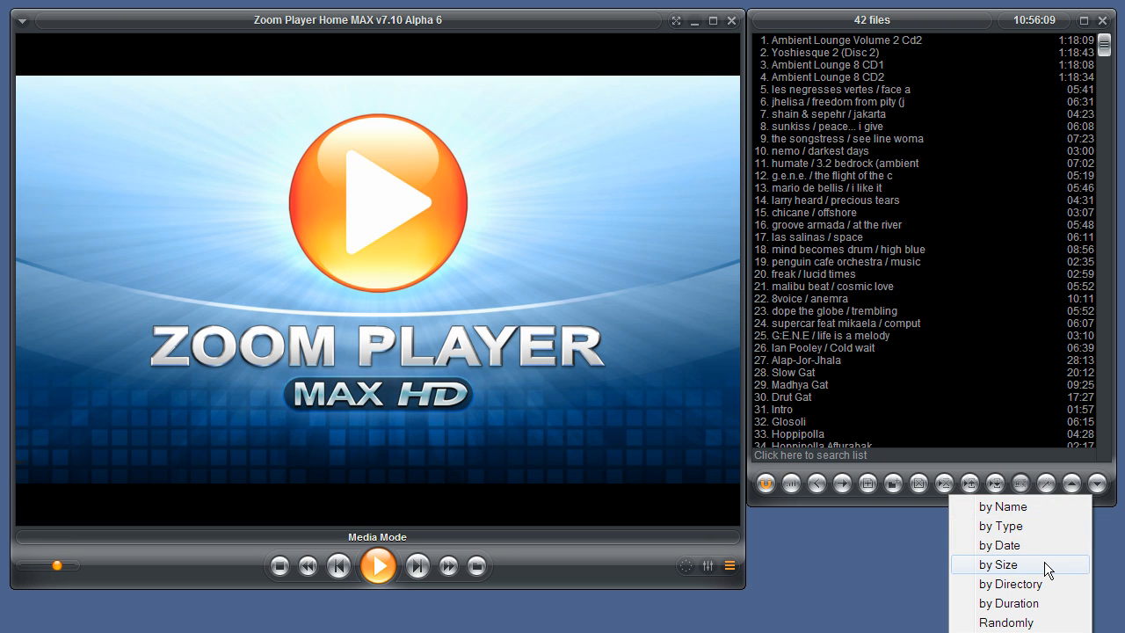
mouse_move(1011, 583)
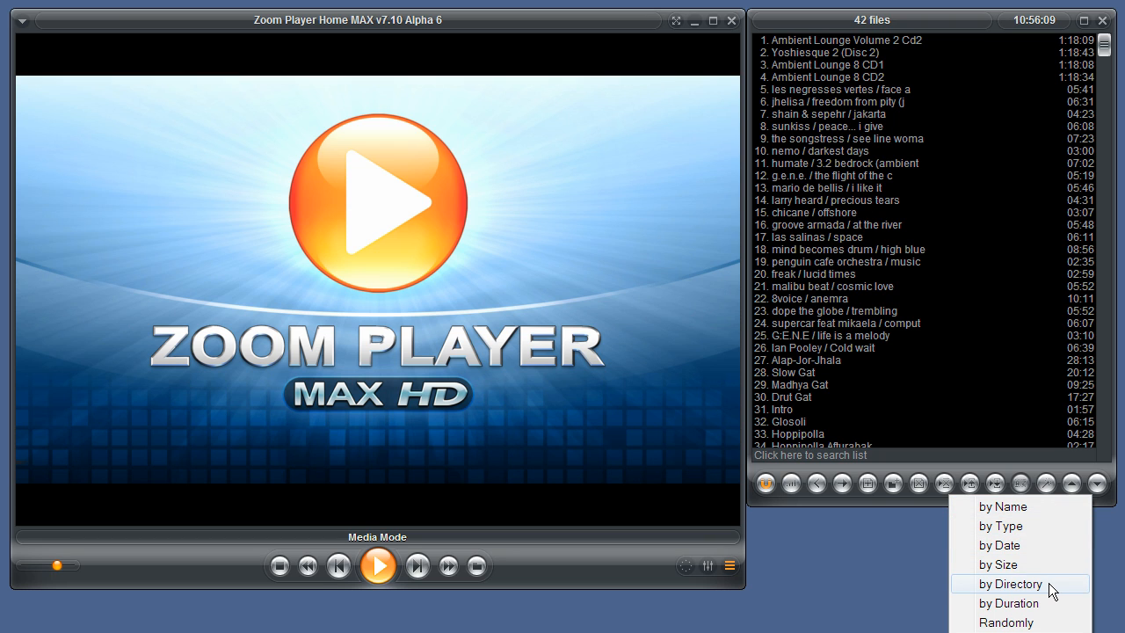
mouse_move(1009, 603)
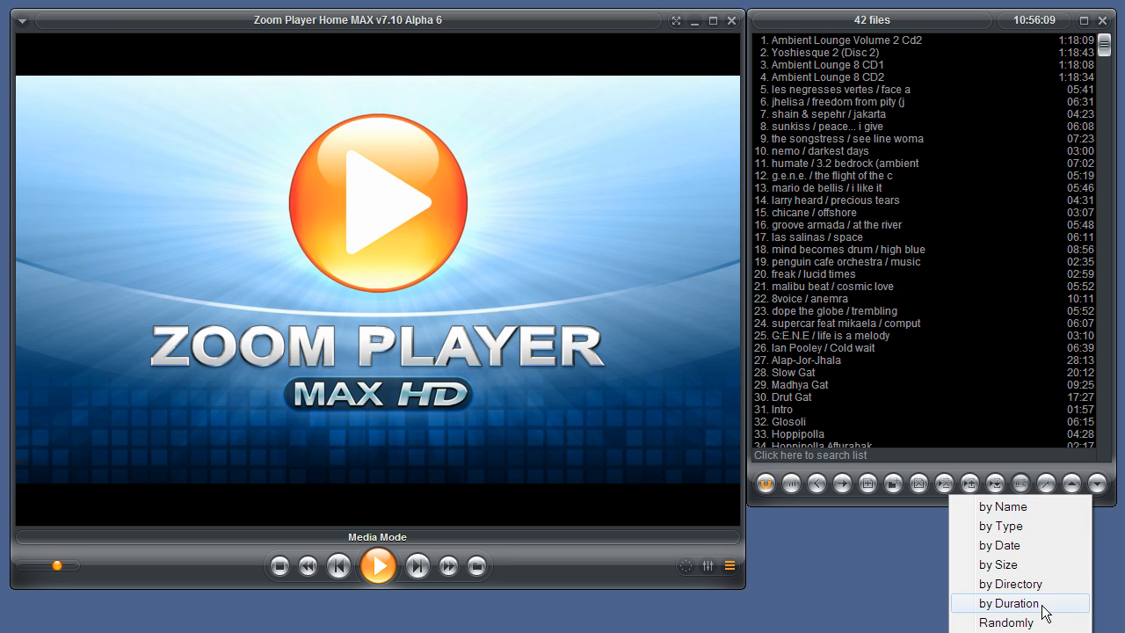
mouse_move(1019, 623)
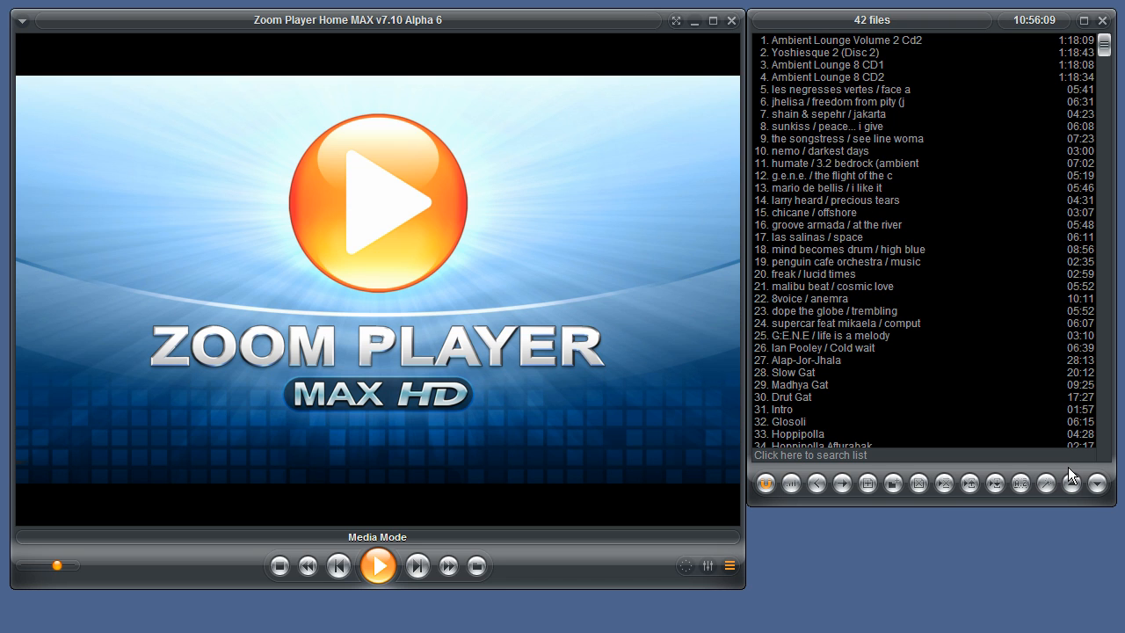
mouse_move(1011, 200)
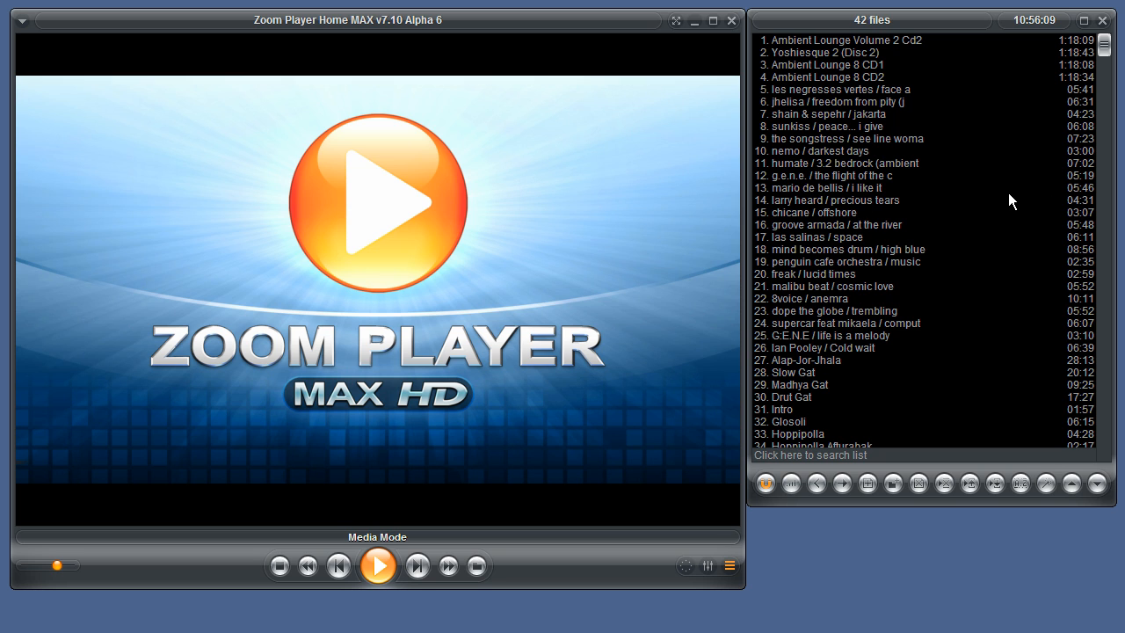